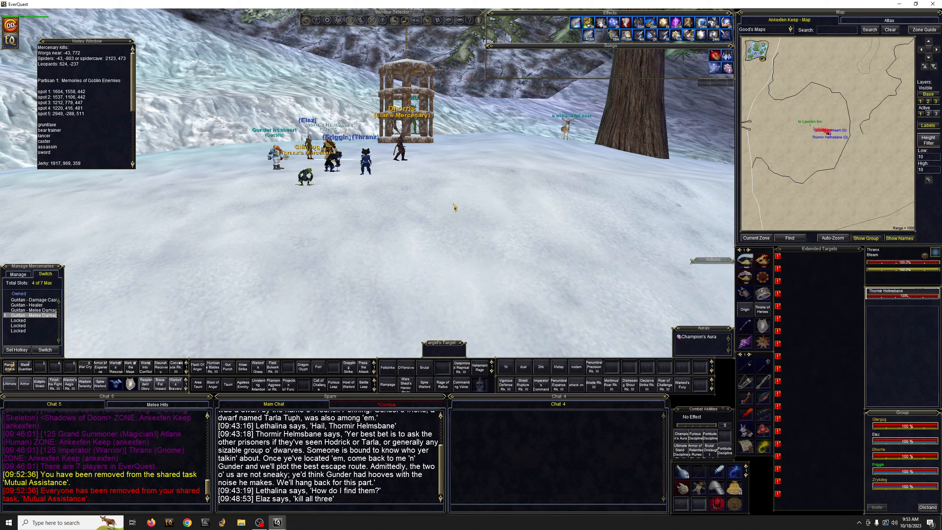
mouse_move(458, 205)
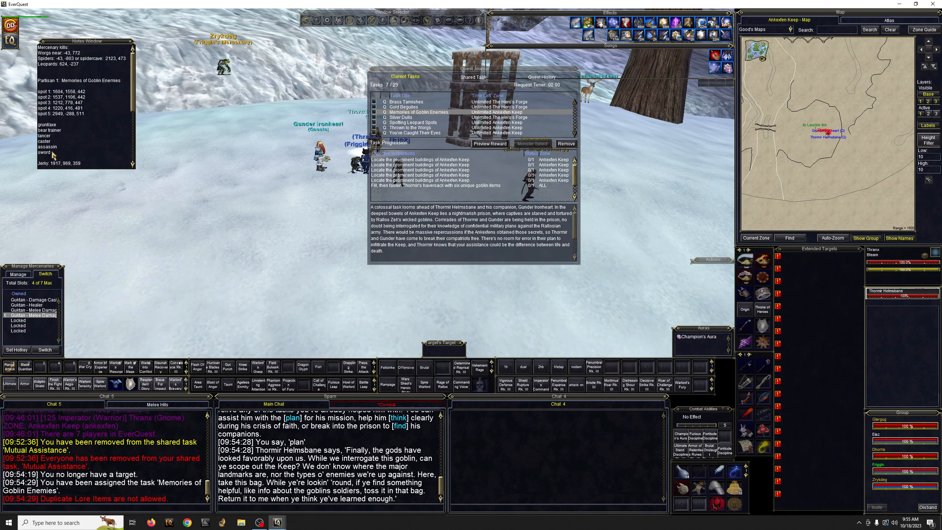
mouse_move(171, 171)
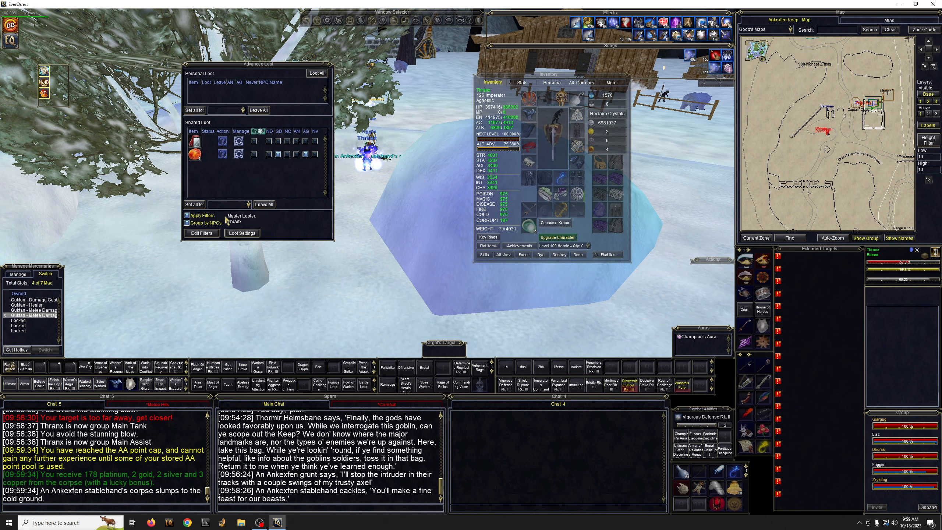
Step: Loot the Ankexfen Bear Tamer Regalia from the slain stablehand so the task updates
click(227, 222)
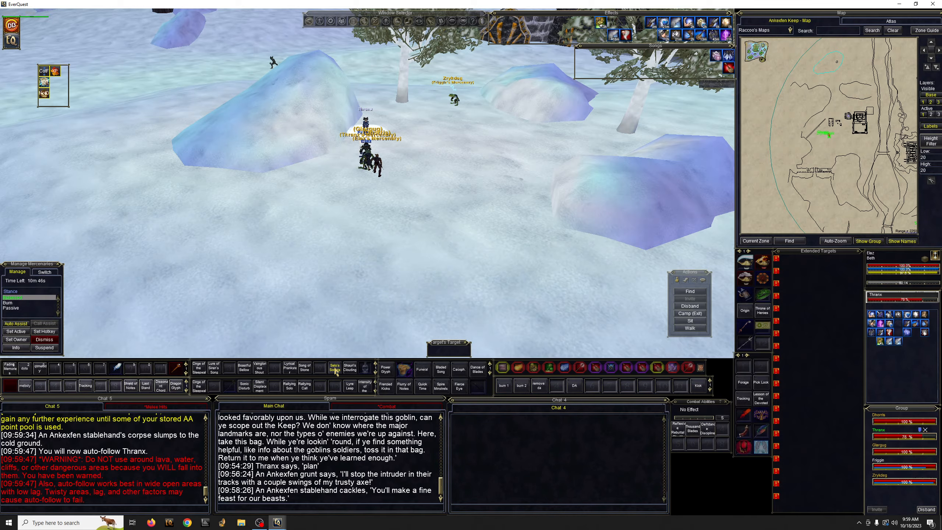
key(alt+tab)
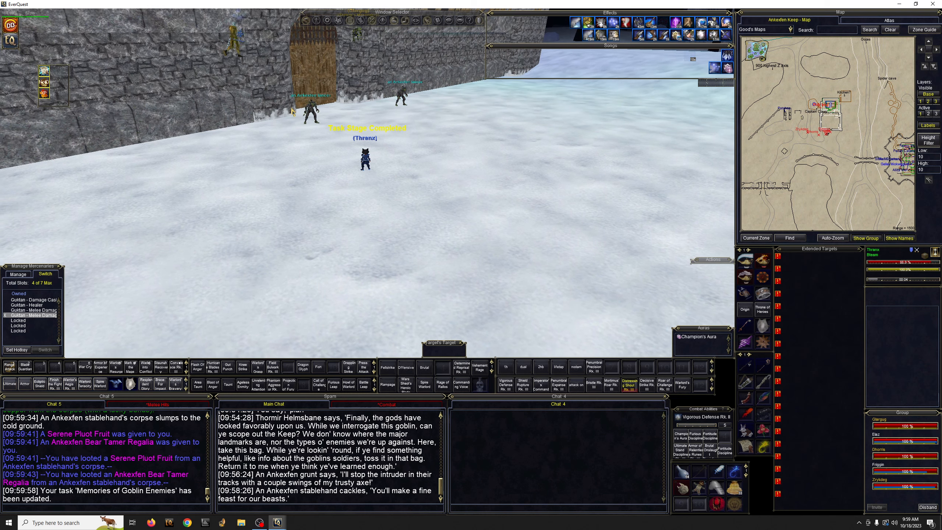
key(alt+tab)
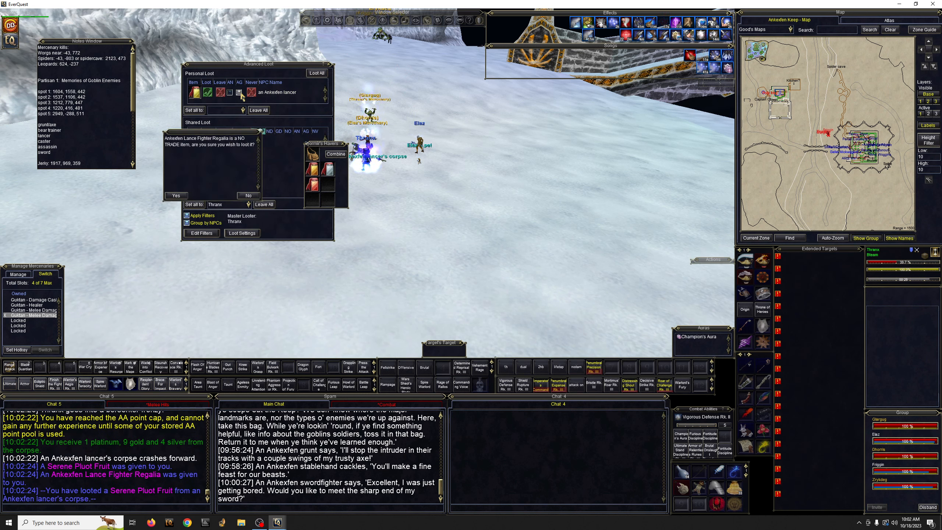
Step: Confirm Yes on the NO TRADE prompt to take the lancer's Lance Fighter Regalia
click(175, 195)
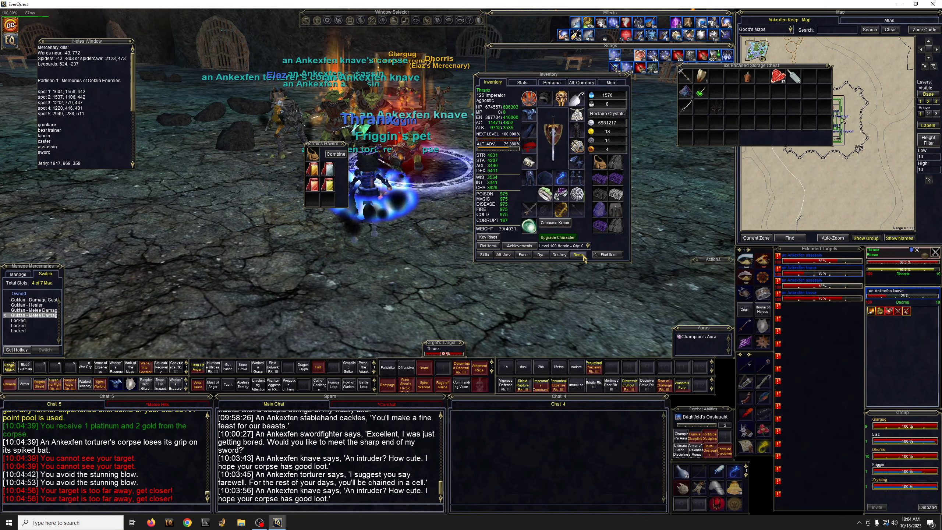
Step: Close the Inventory window after looting the torturer's platinum and gold
click(577, 254)
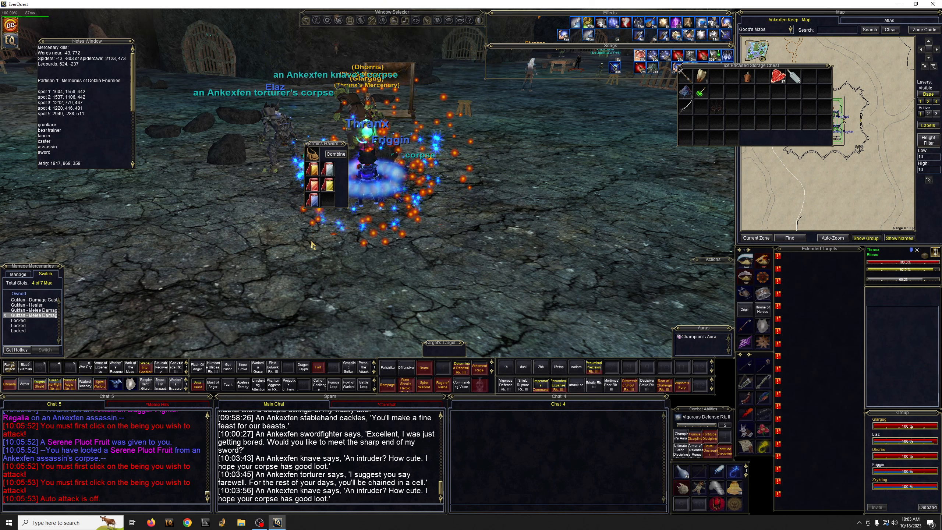
Step: Switch windows after looting the assassins' Serene Pluot Fruit and regalia
key(alt+tab)
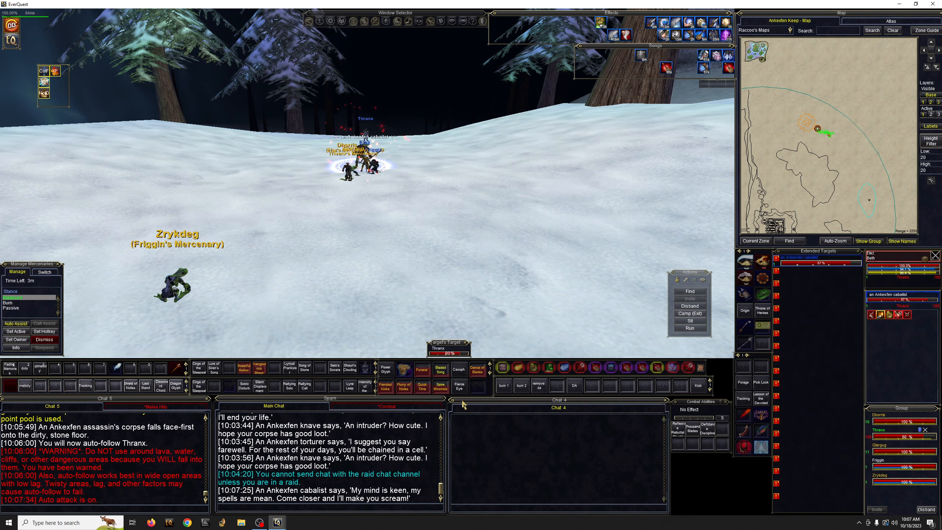
Step: Engage the Ankexfen cabalist with the group on the snowfield
click(458, 389)
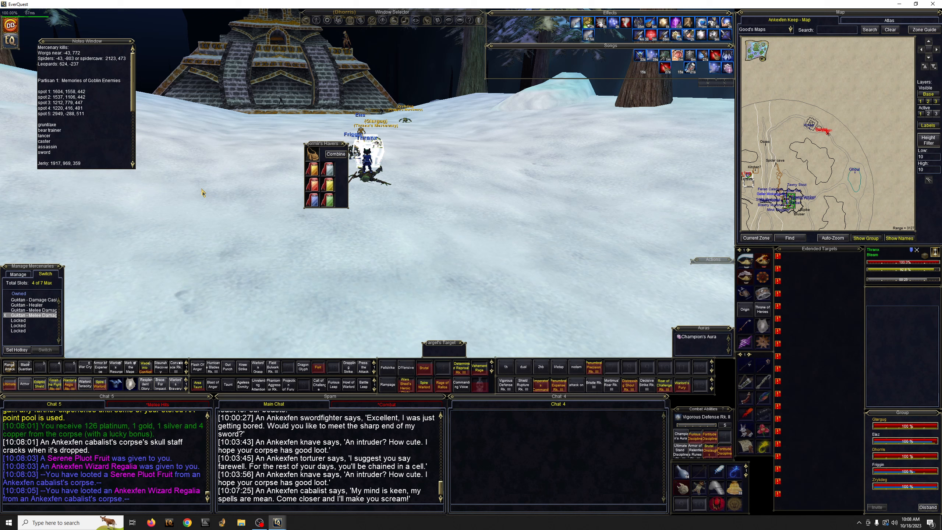
Step: Switch windows after taking the cabalist's platinum, Serene Pluot Fruit and Wizard Regalia
key(alt+tab)
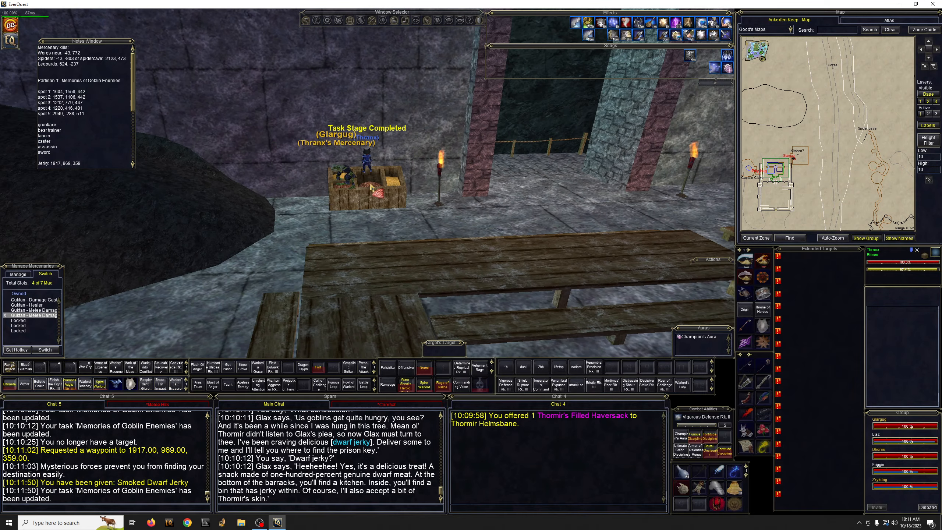
Step: Check the inventory for the Smoked Dwarf Jerky received from the kitchen bin
key(i)
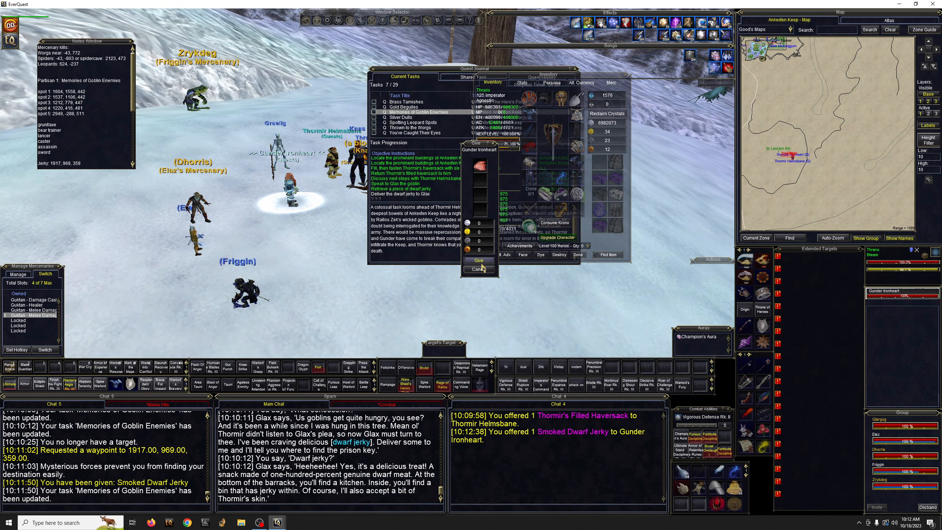
Step: Give the Smoked Dwarf Jerky to Gunder Ironheart
click(479, 260)
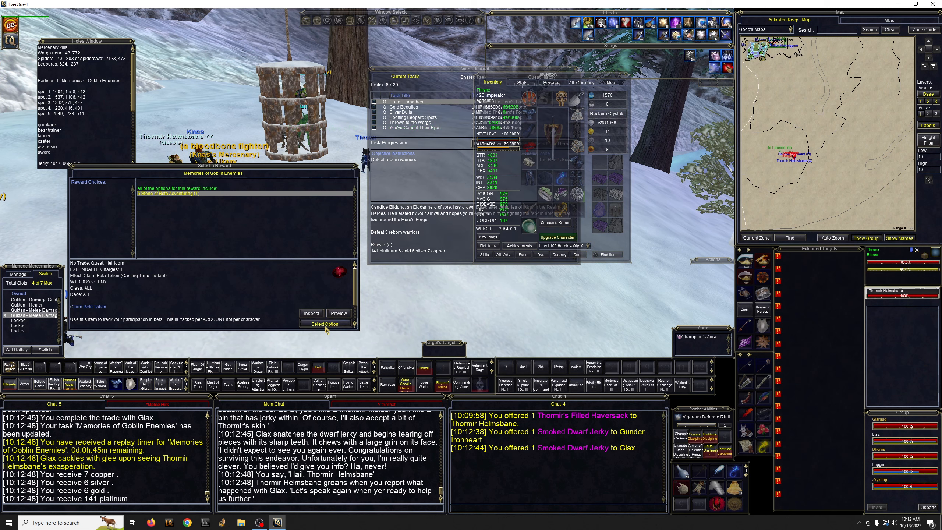
Step: Claim the task reward and search owned items for 'beta' to locate the Stone of Beta Adventuring
click(326, 323)
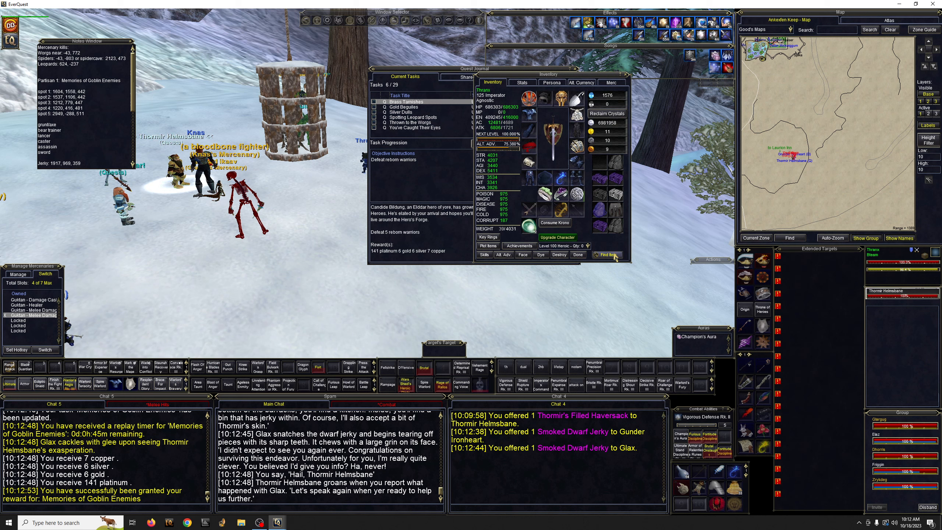
click(607, 254)
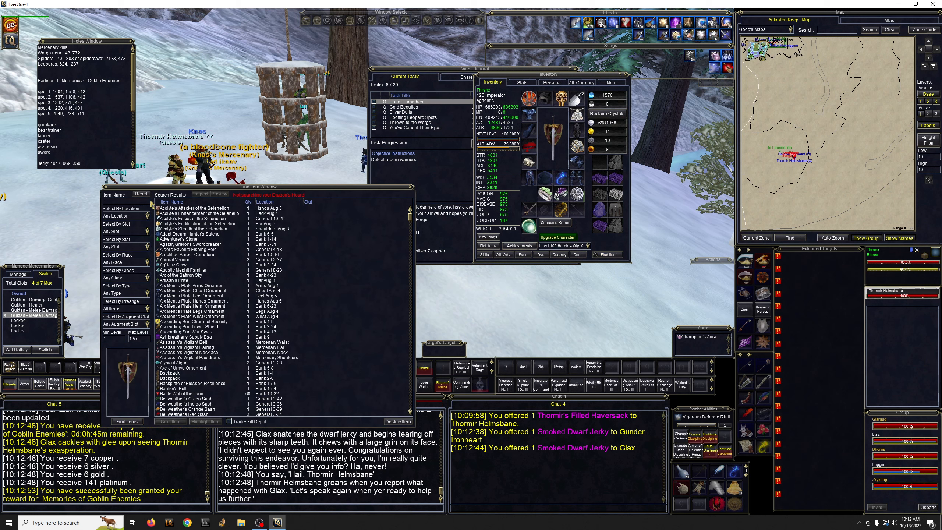
text(beta)
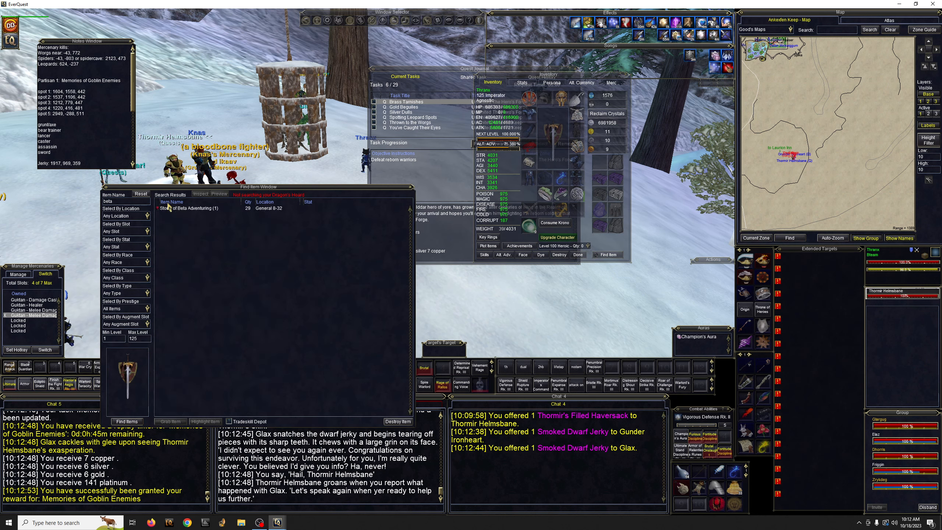